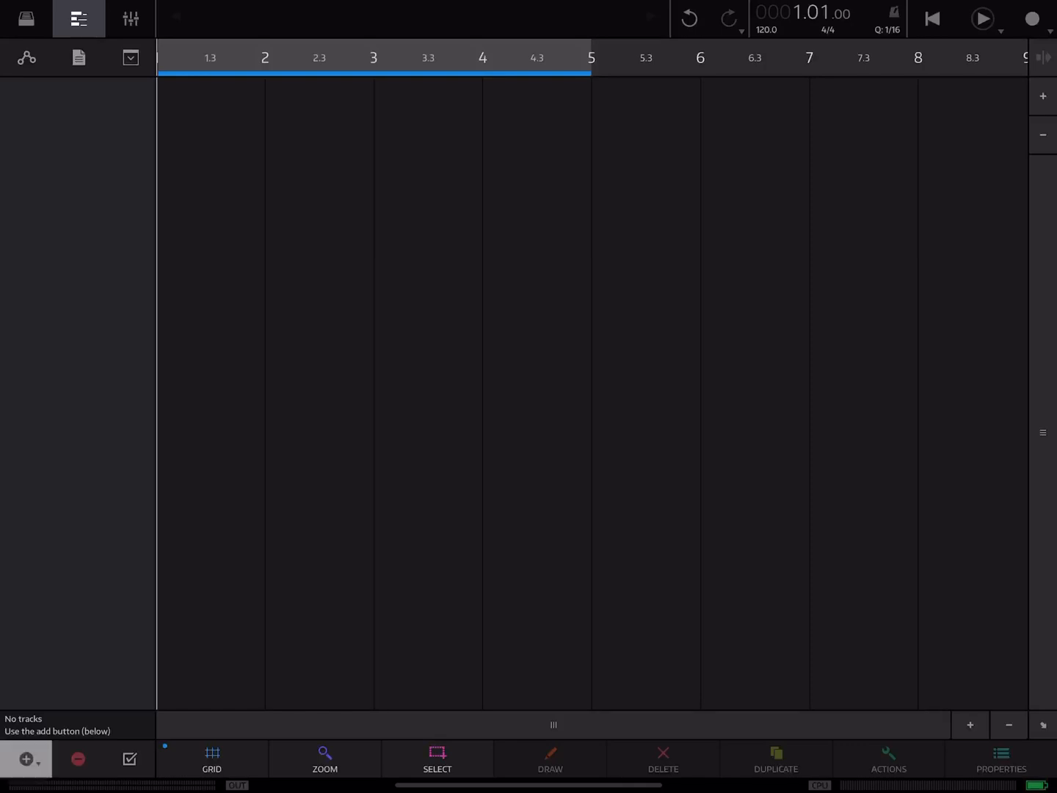
- Add an External MIDI track to the empty project from the add-track list
click(25, 758)
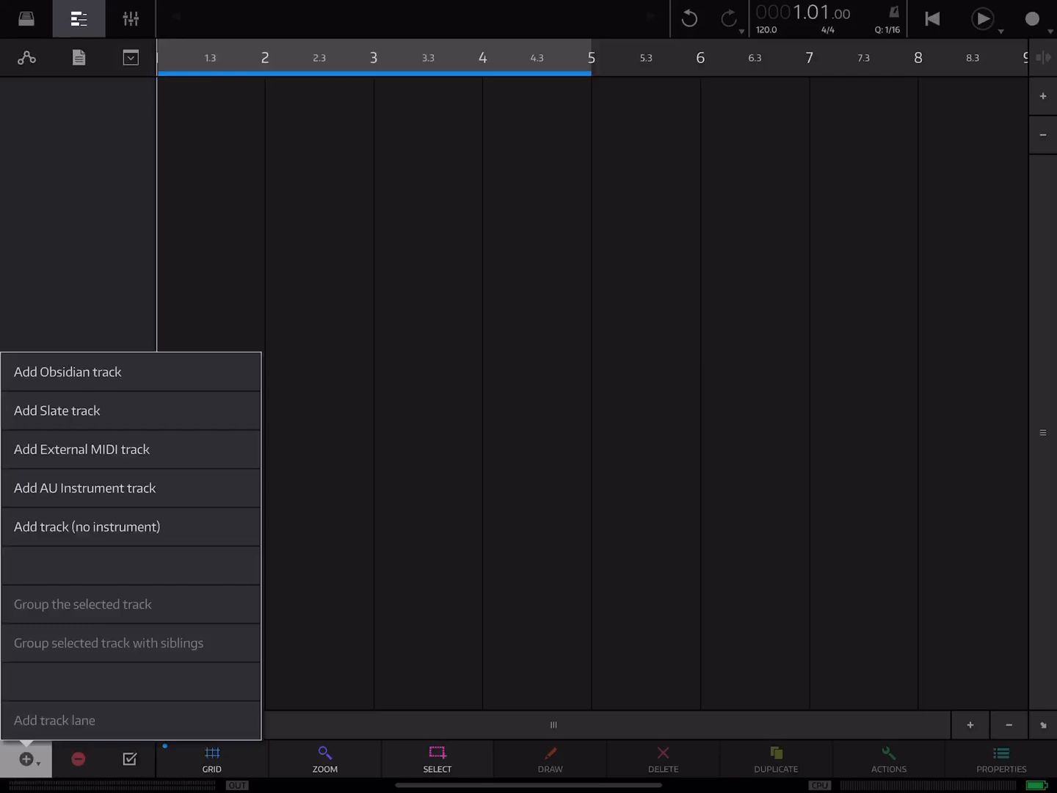
click(81, 449)
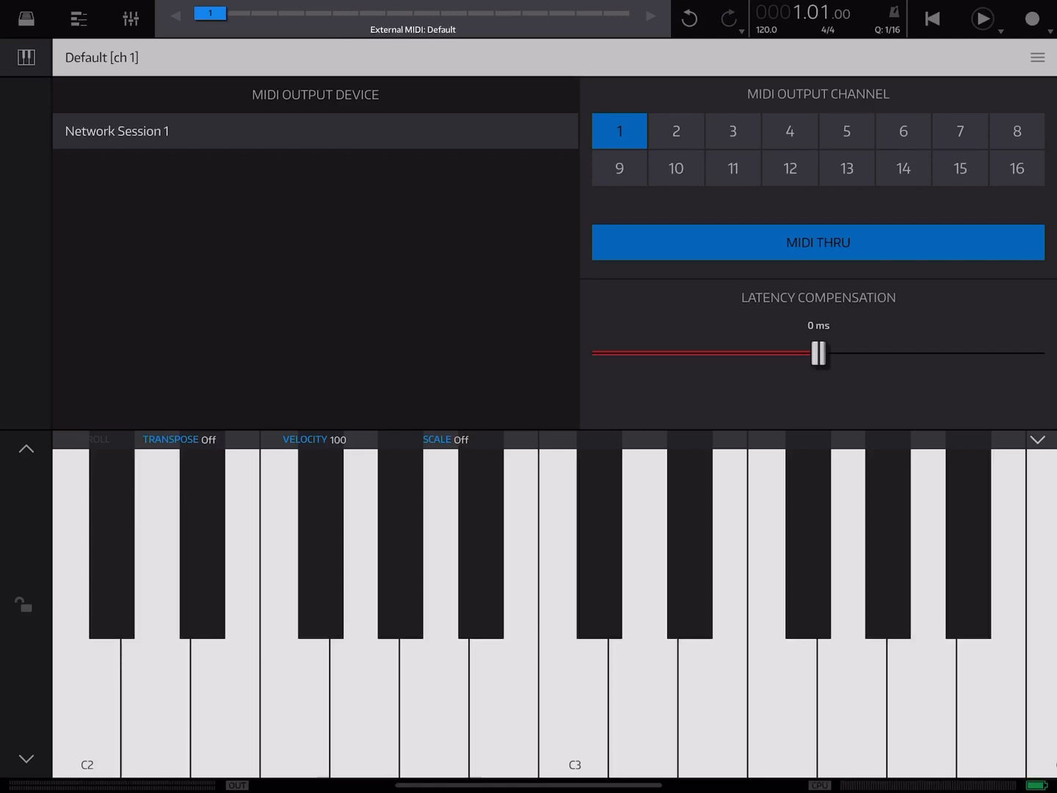
- In AUM, scroll the Audio Unit list to Sugar Bytes and load Aparillo on channel 1
key(home)
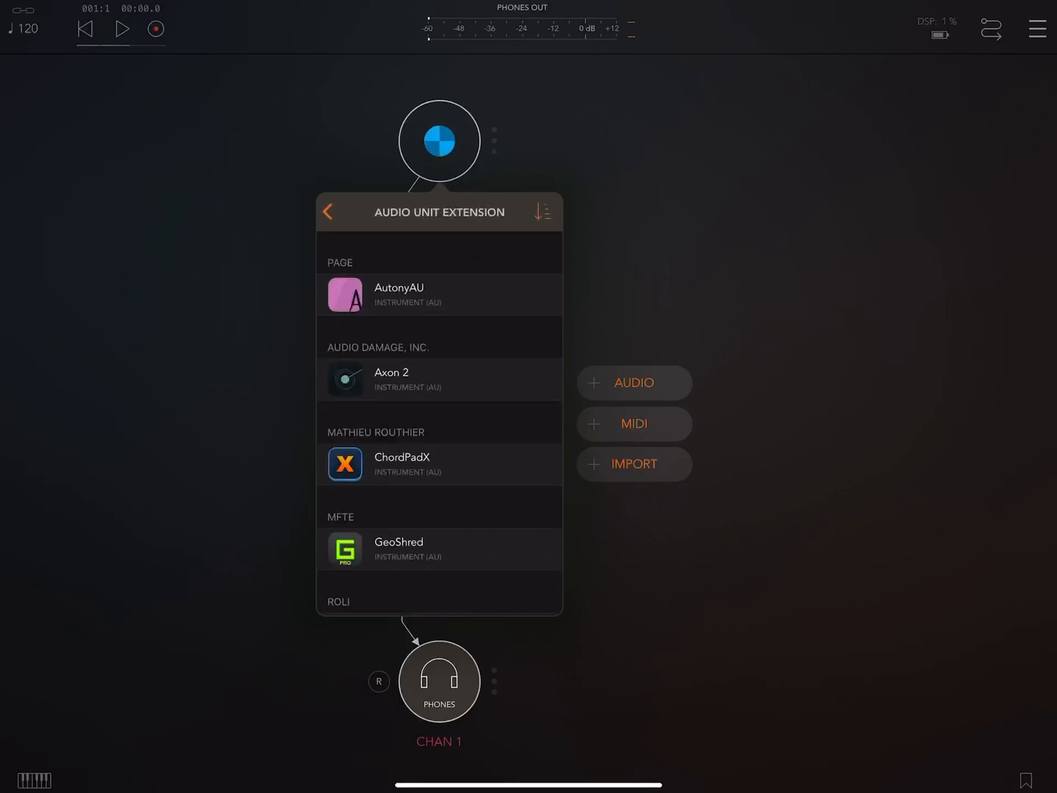
scroll(down, 3)
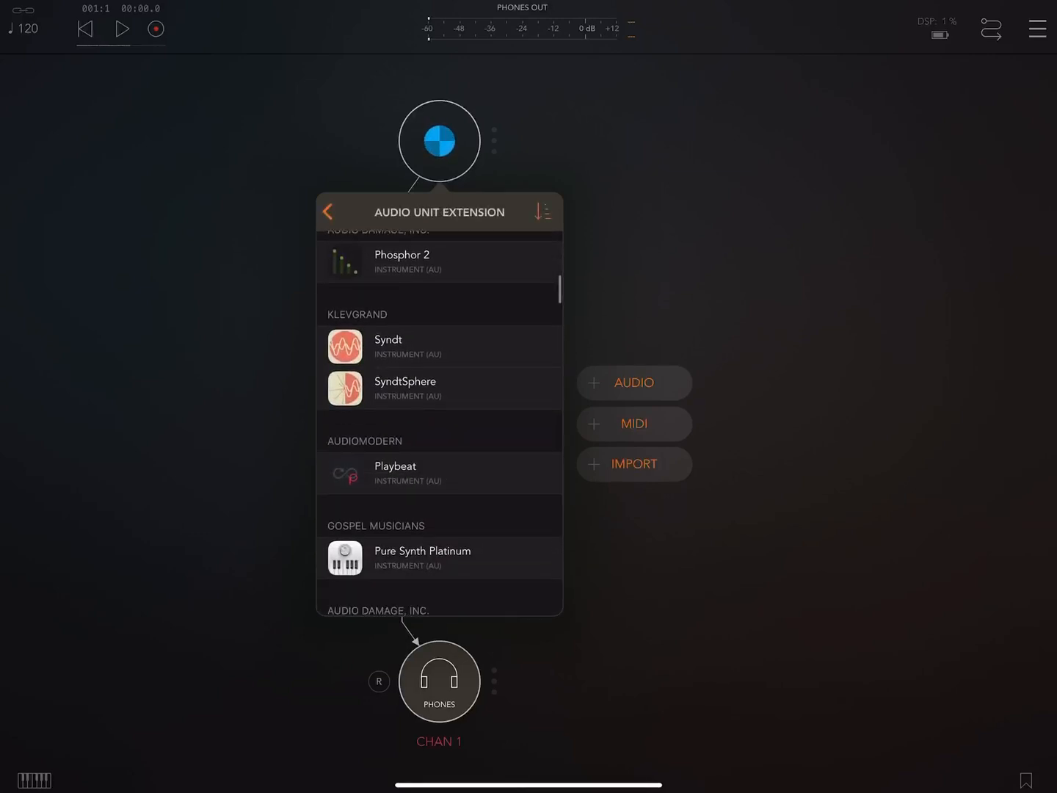
scroll(down, 3)
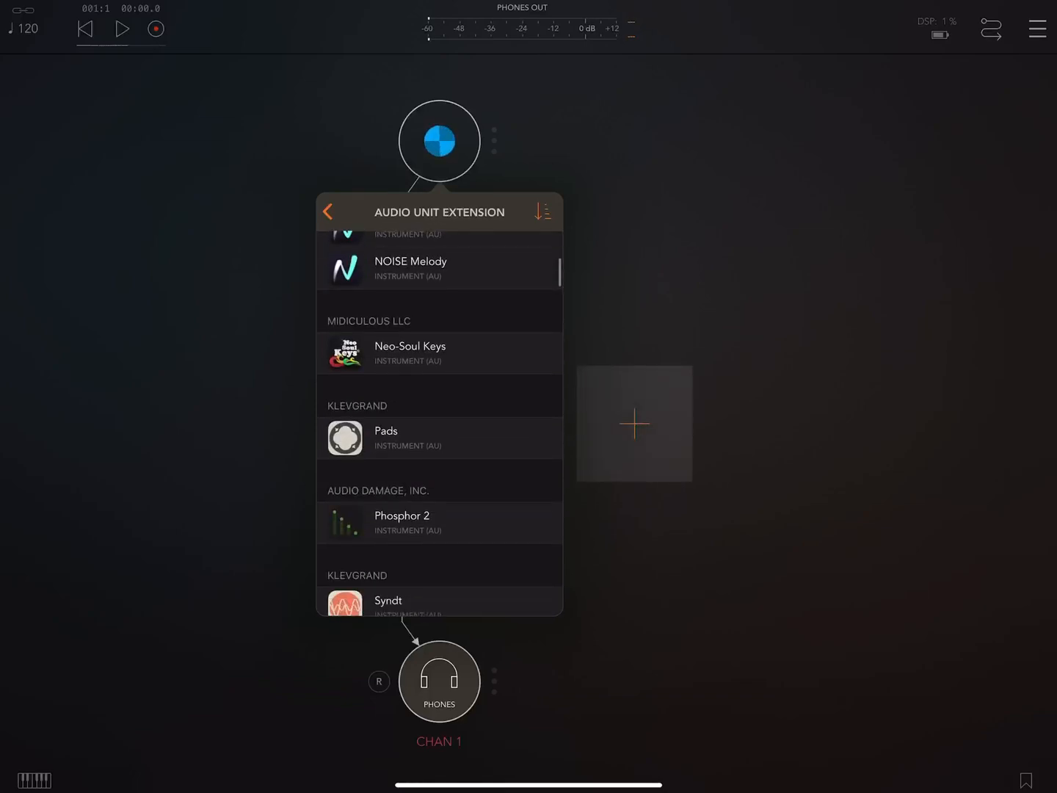
scroll(down, 3)
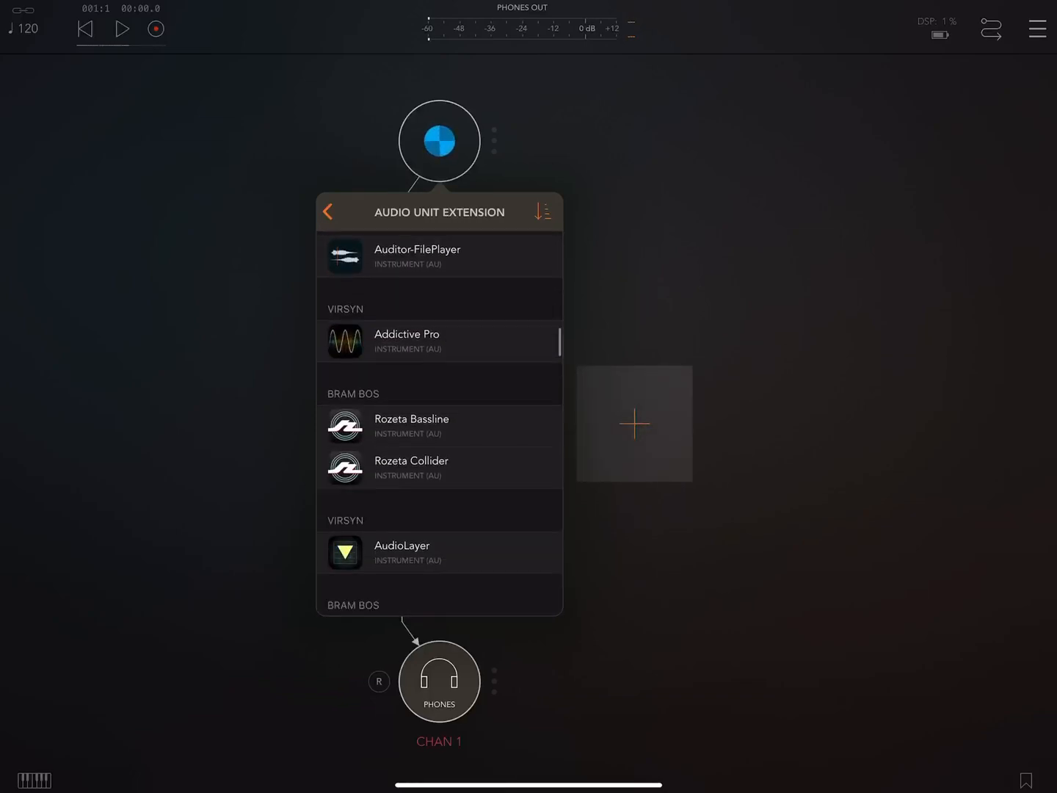
scroll(down, 3)
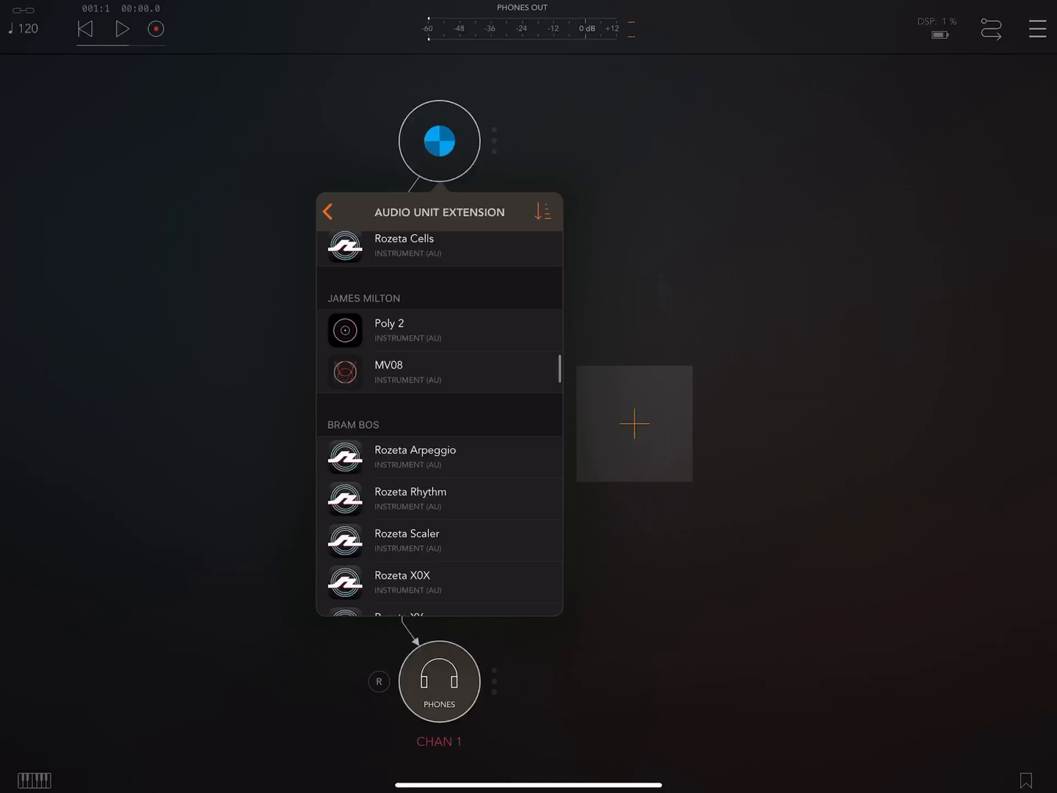
scroll(down, 3)
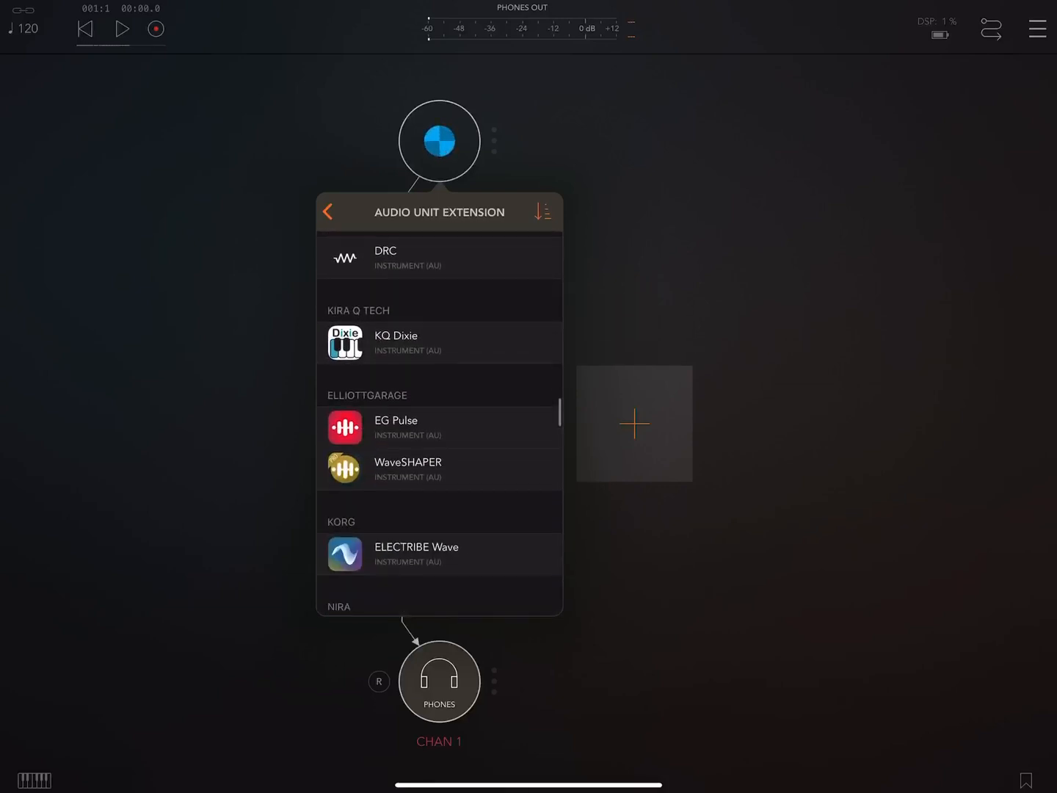
scroll(down, 3)
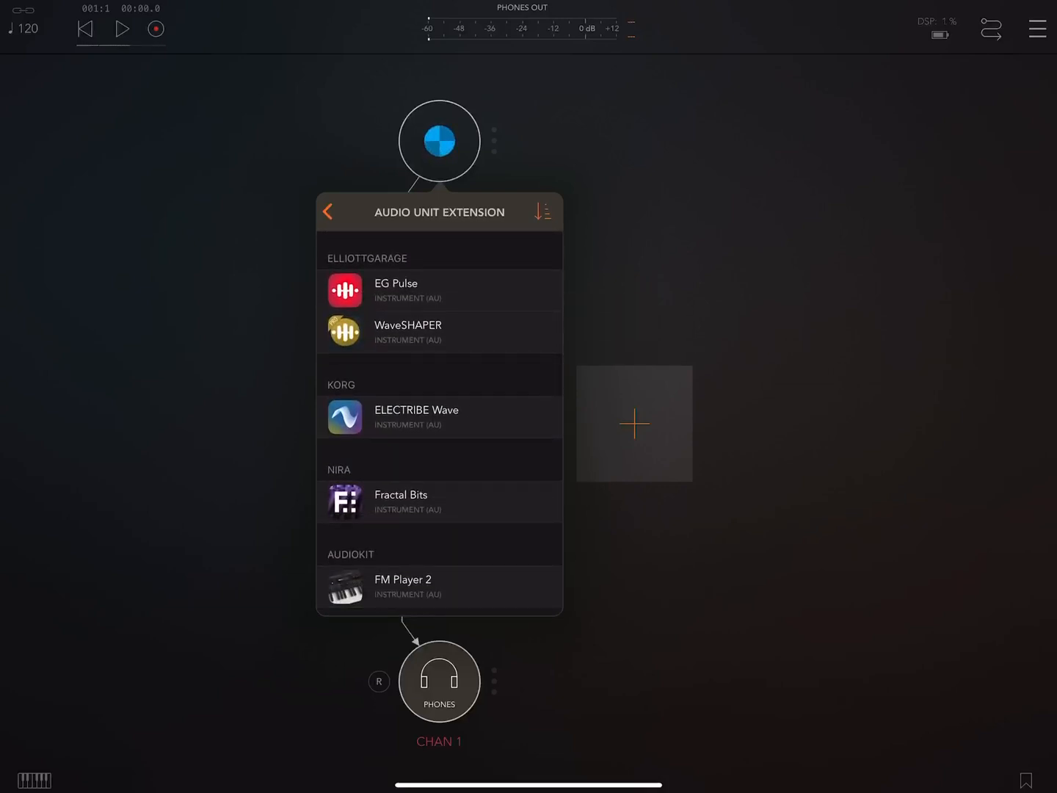
scroll(down, 3)
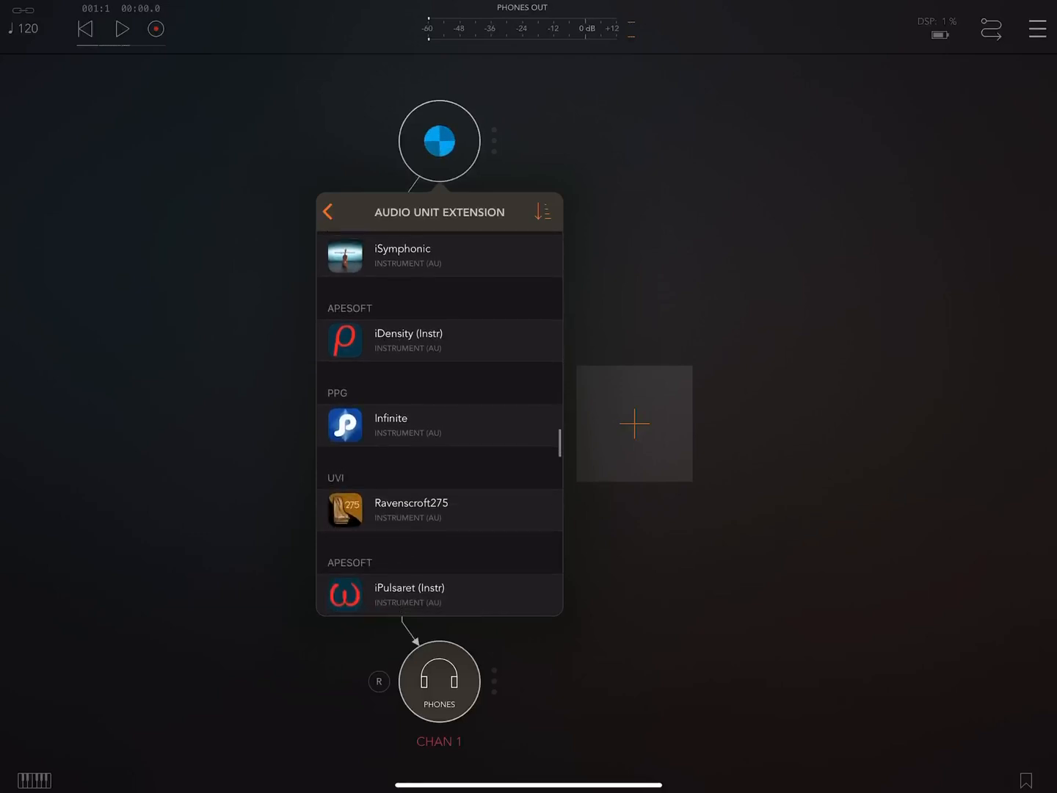
scroll(down, 3)
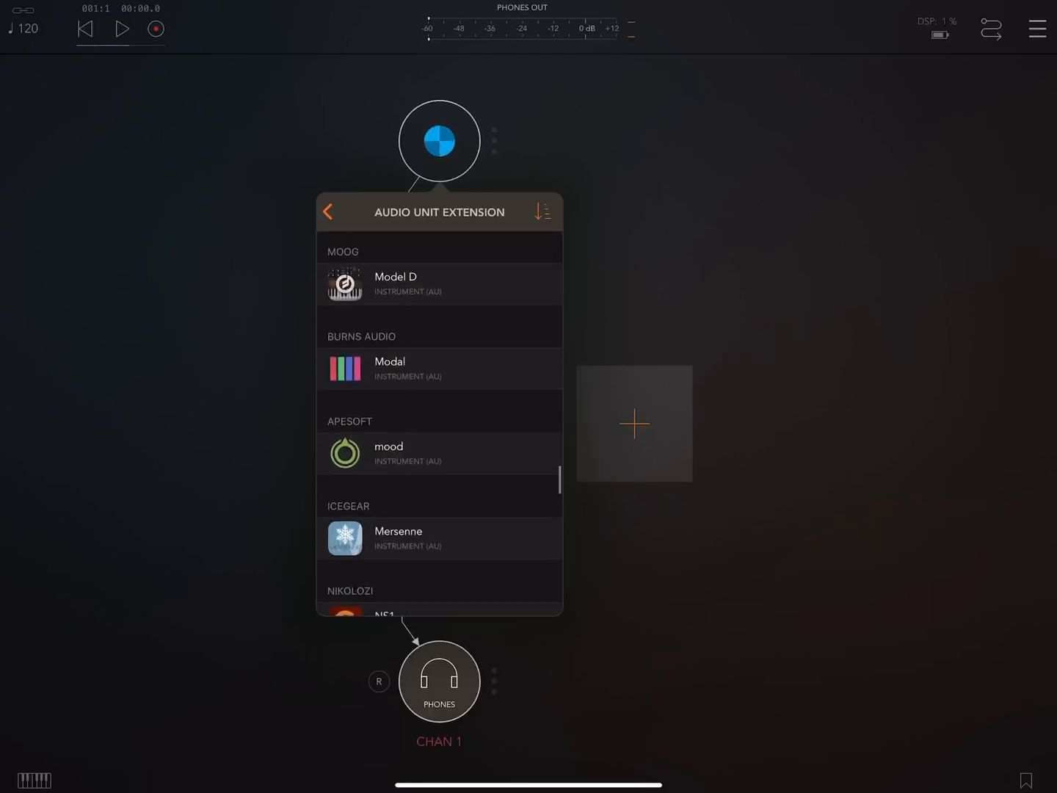
scroll(down, 3)
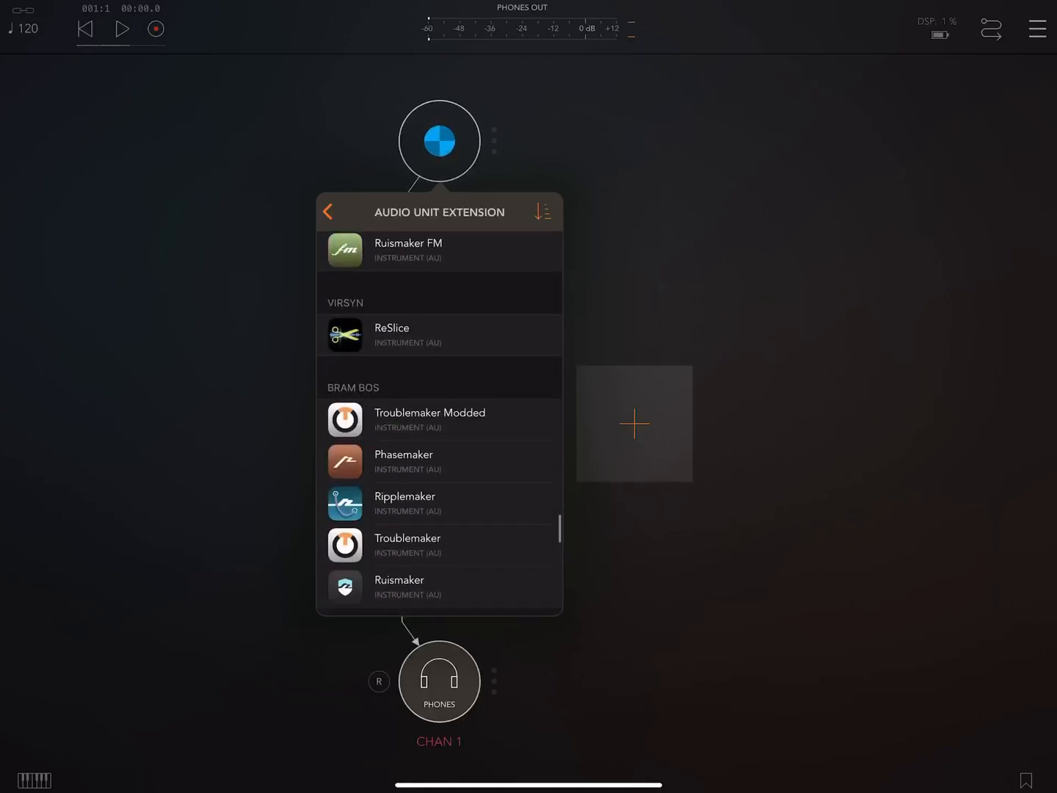
scroll(down, 3)
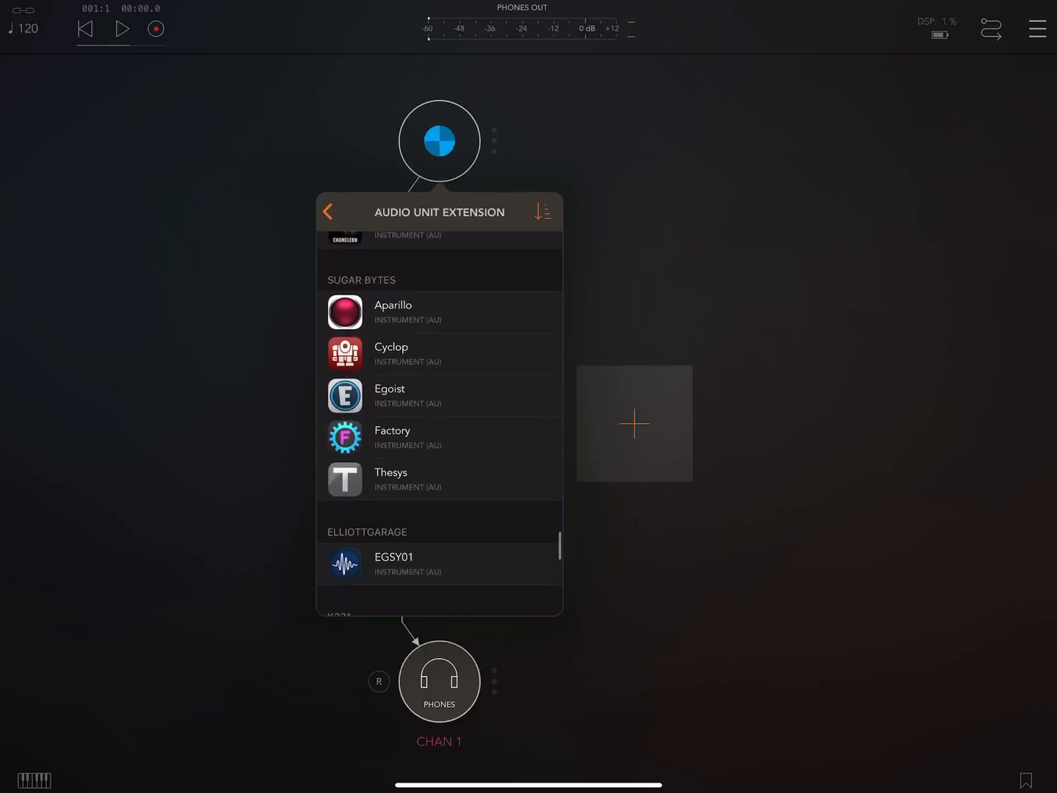
click(392, 311)
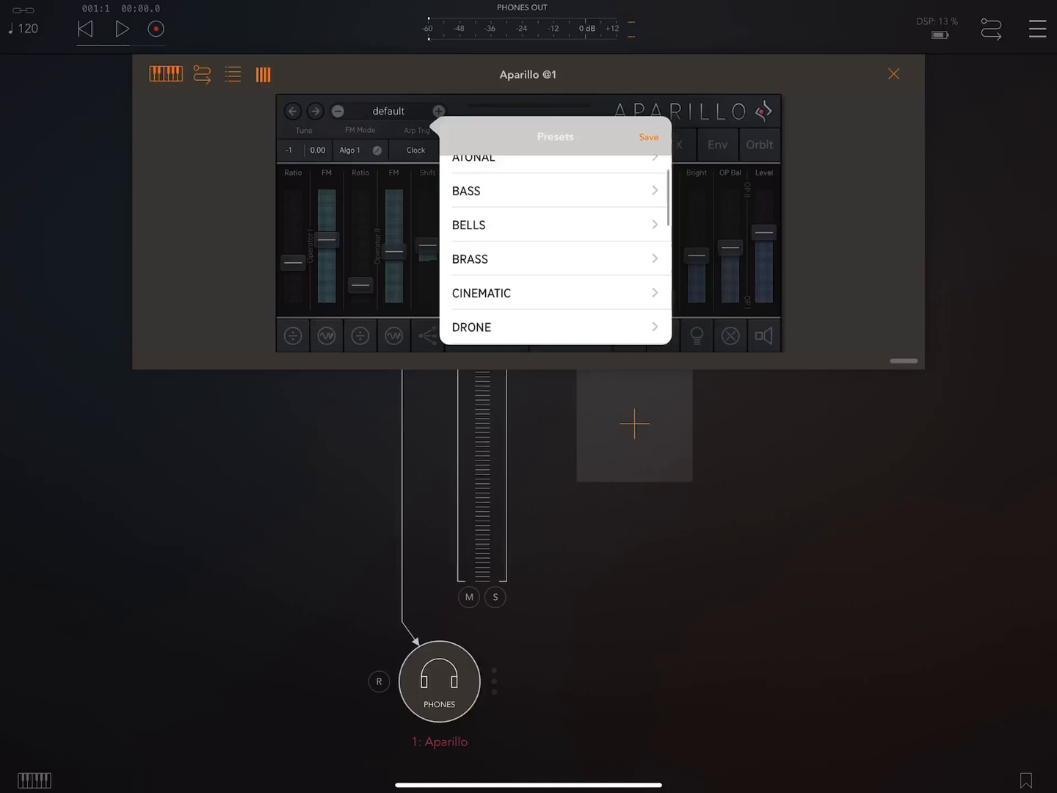
- Browse Aparillo's presets and enable only channel 1 in its MIDI Channel Filter
scroll(down, 3)
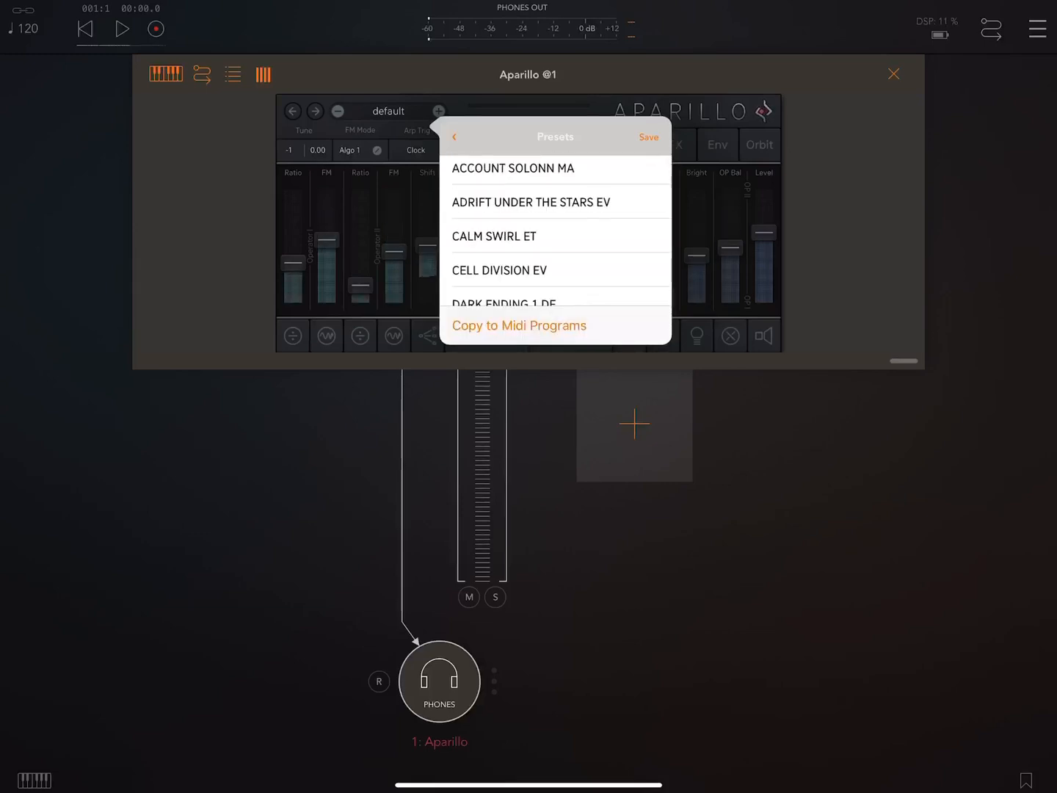
click(893, 73)
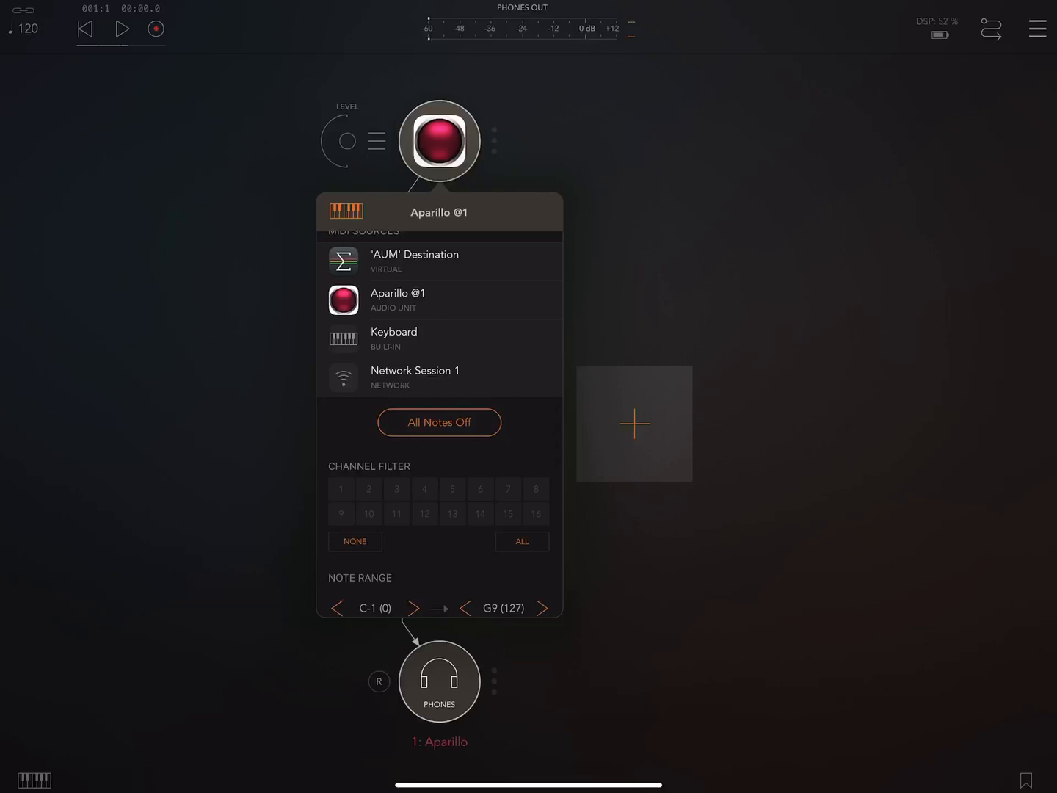
click(341, 488)
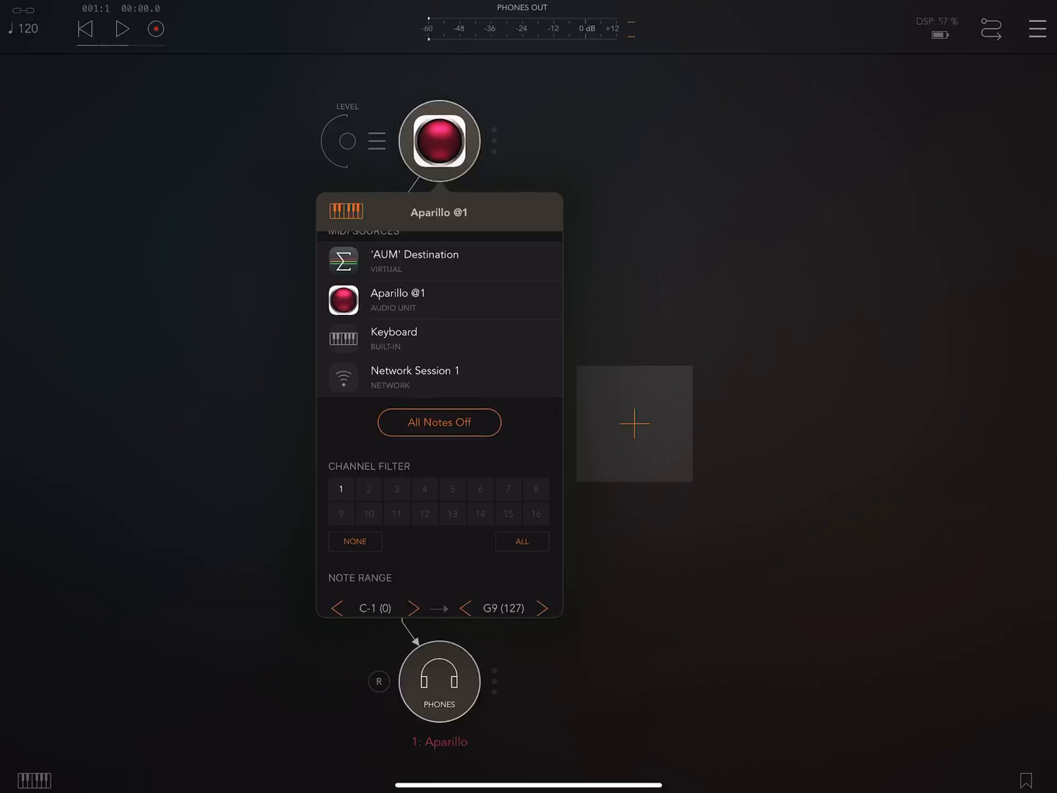
click(414, 260)
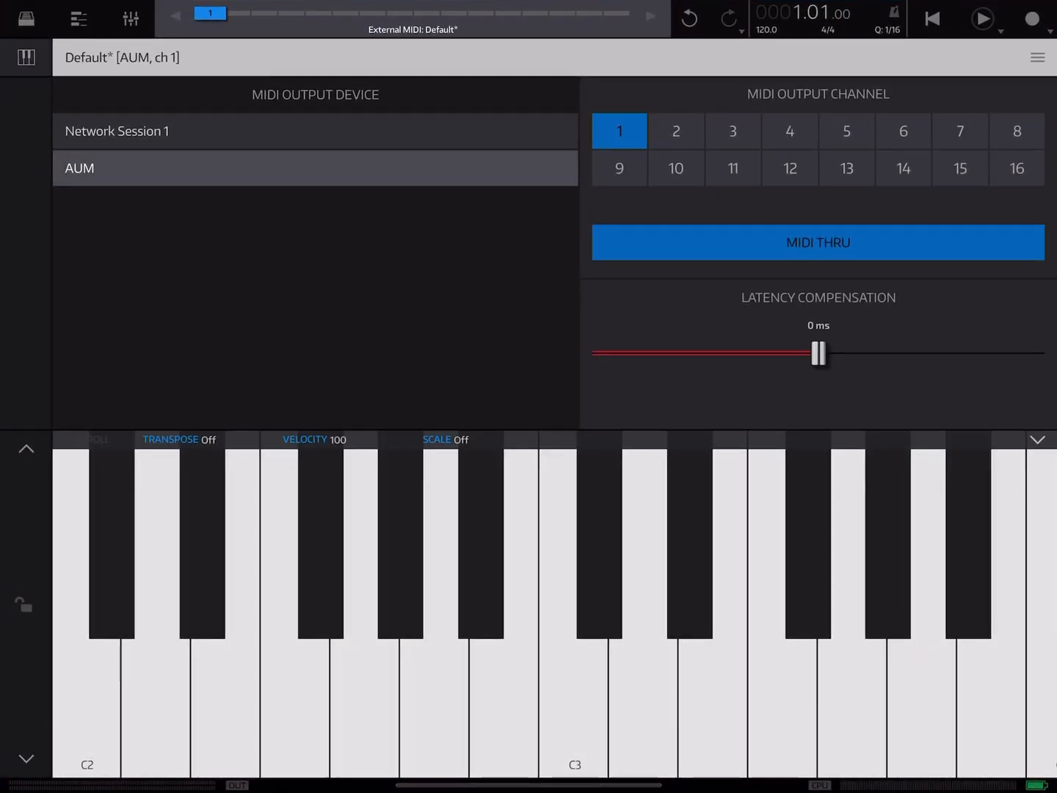
- Select AUM as the track's MIDI Output Device, keeping output channel 1
click(362, 719)
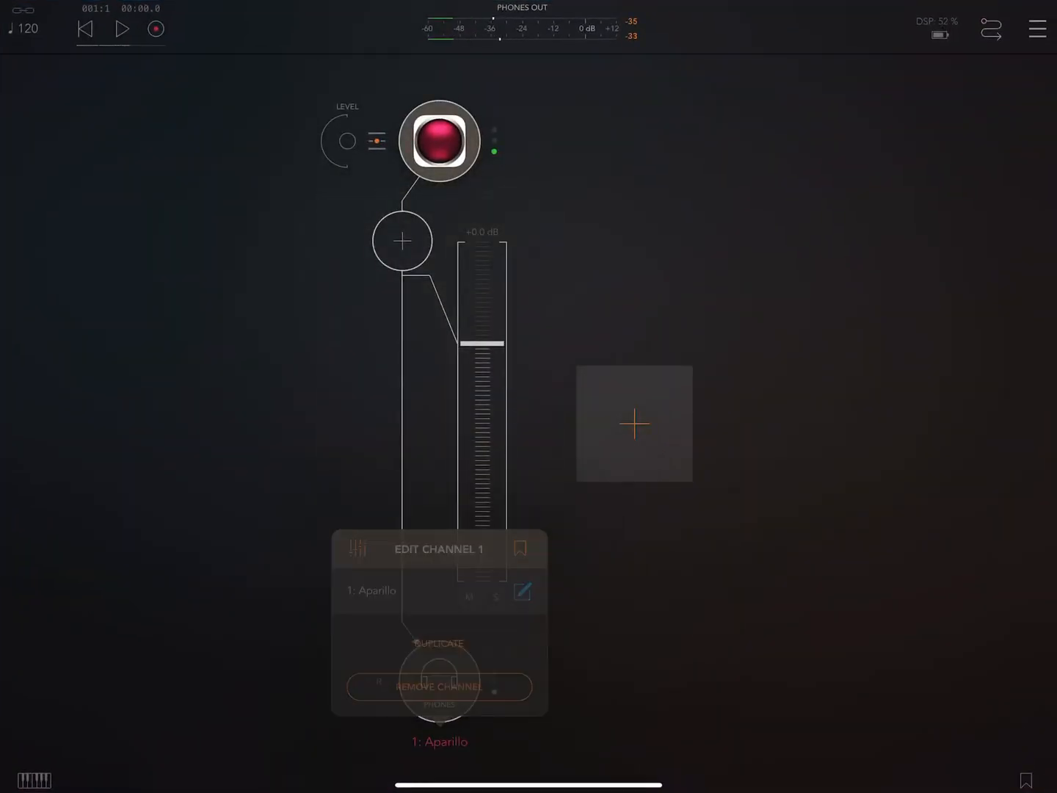
- Add a second AUM channel, load the Factory synth, and open its plugin window
click(439, 643)
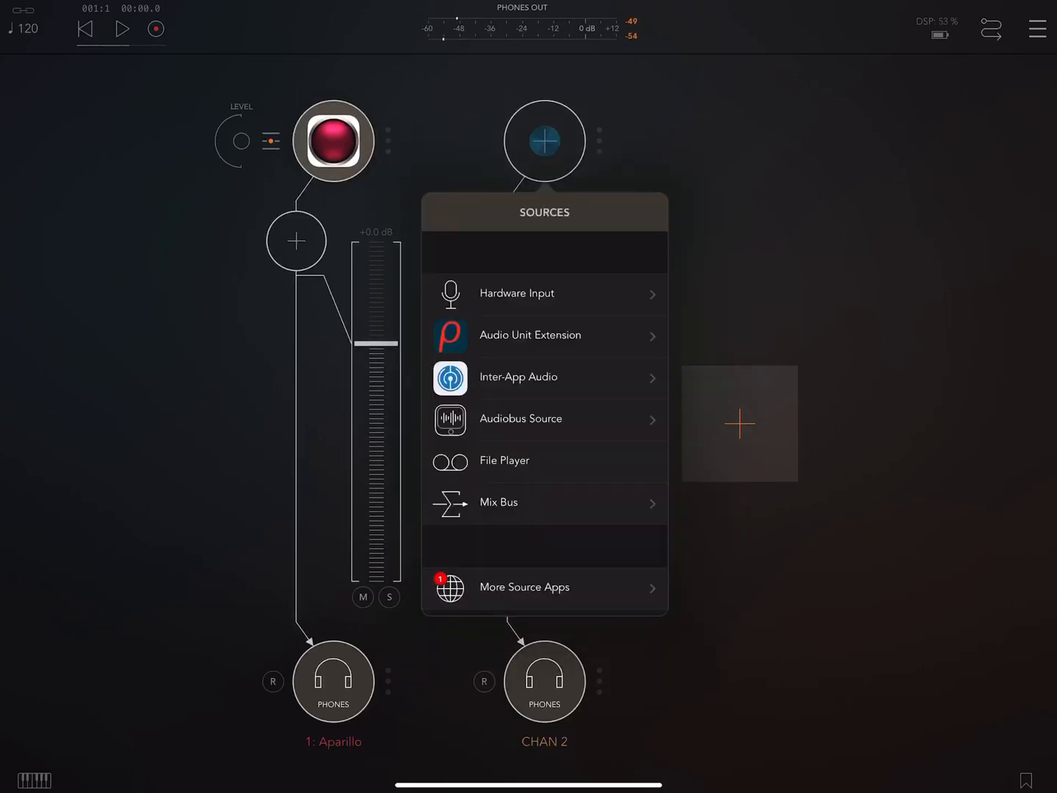
click(530, 335)
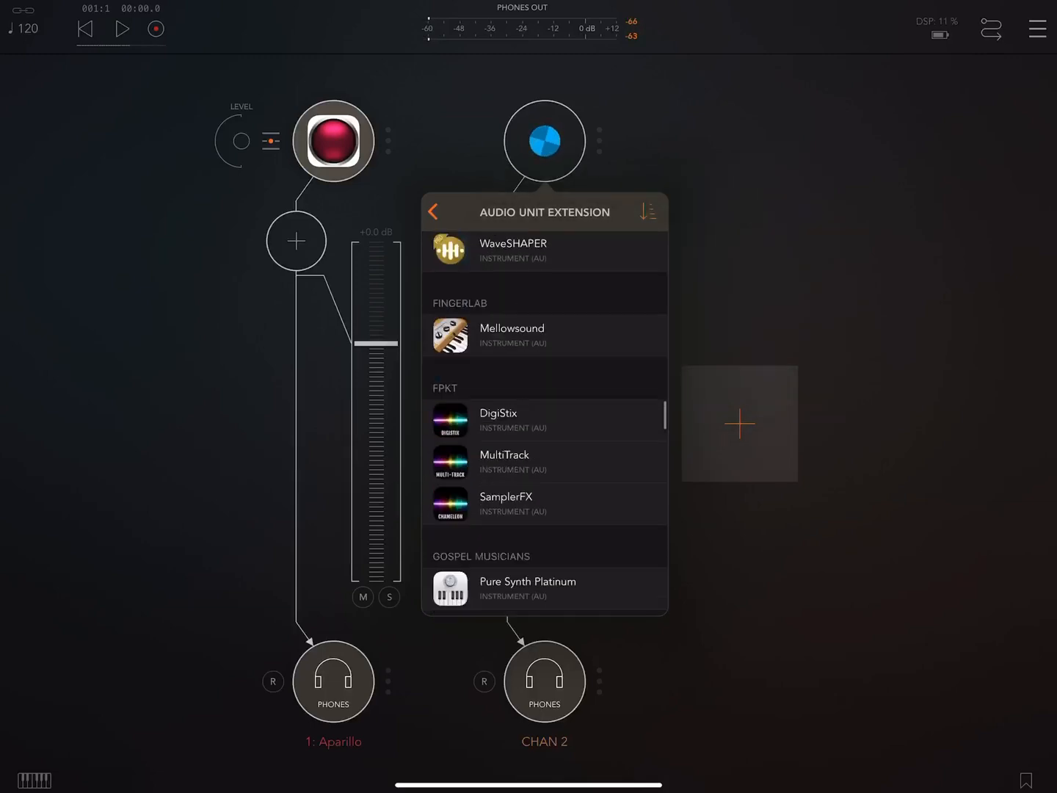
scroll(down, 3)
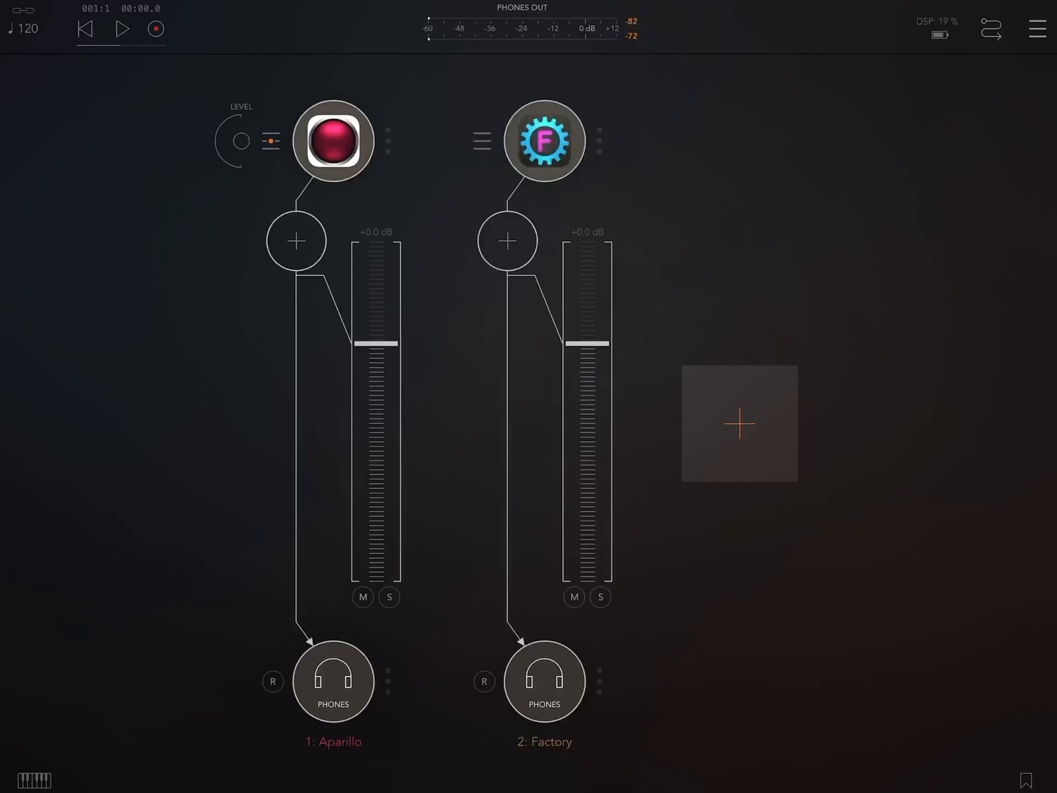
click(545, 140)
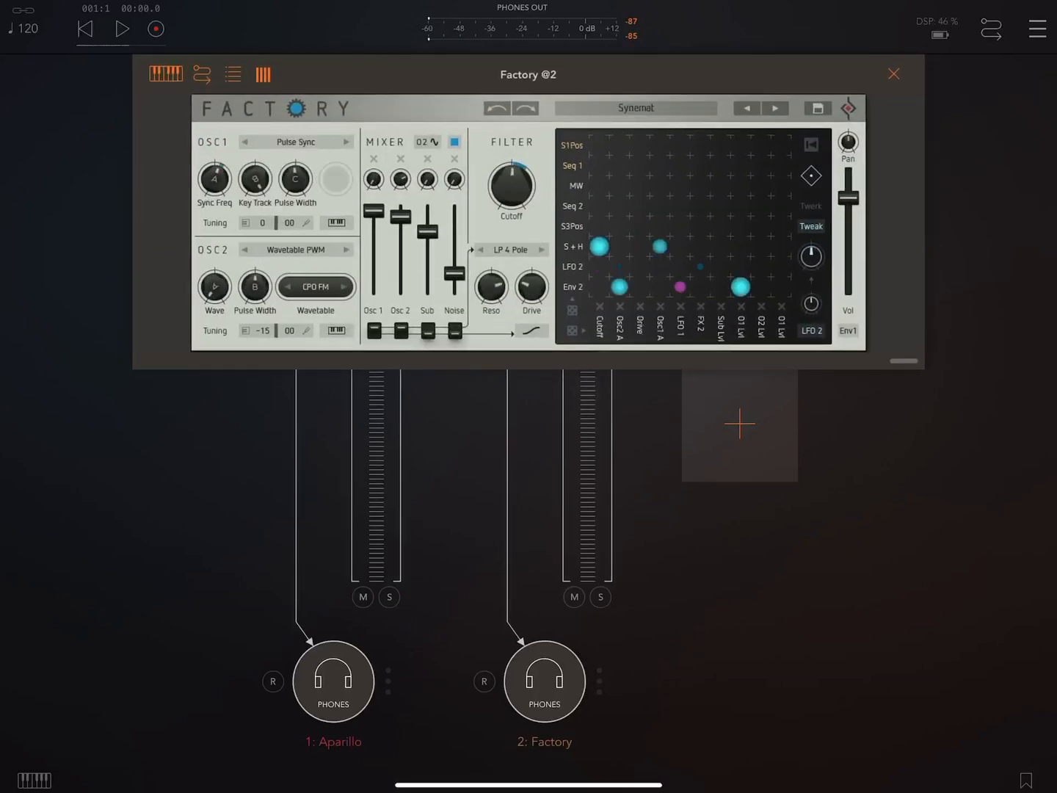
click(894, 74)
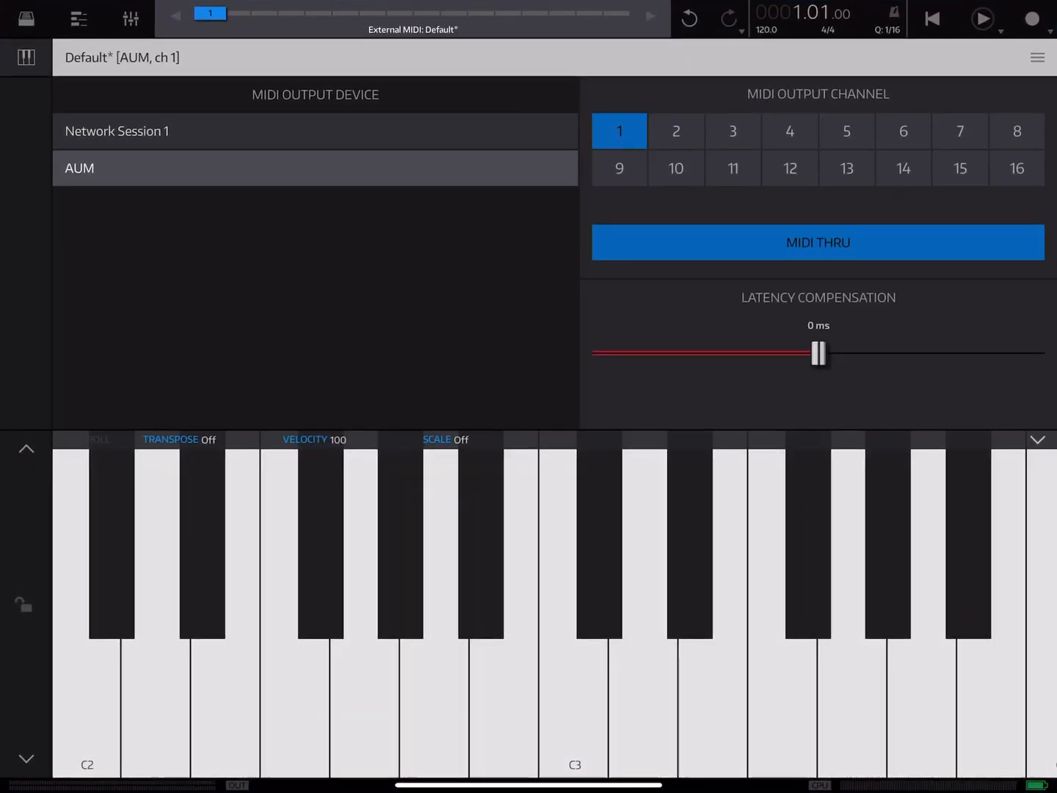
- Load a different preset in Factory and play notes in AUM
click(77, 19)
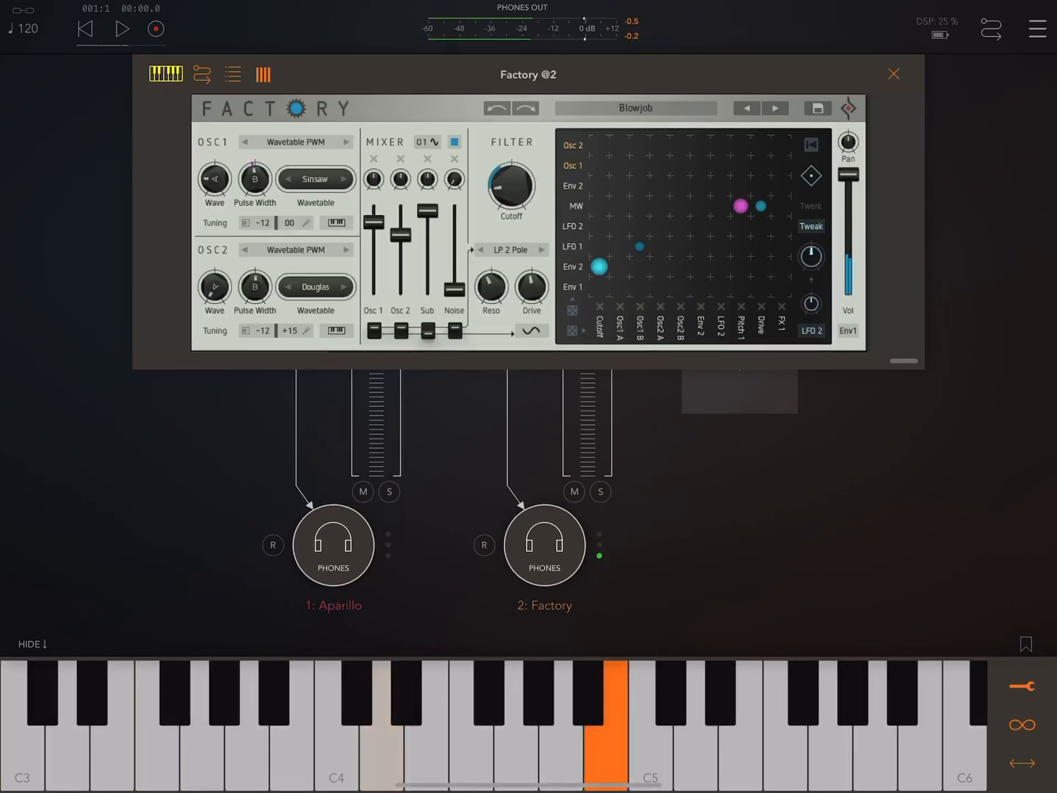
- Return from Factory to the second External MIDI track, sending to AUM channel 2
click(893, 73)
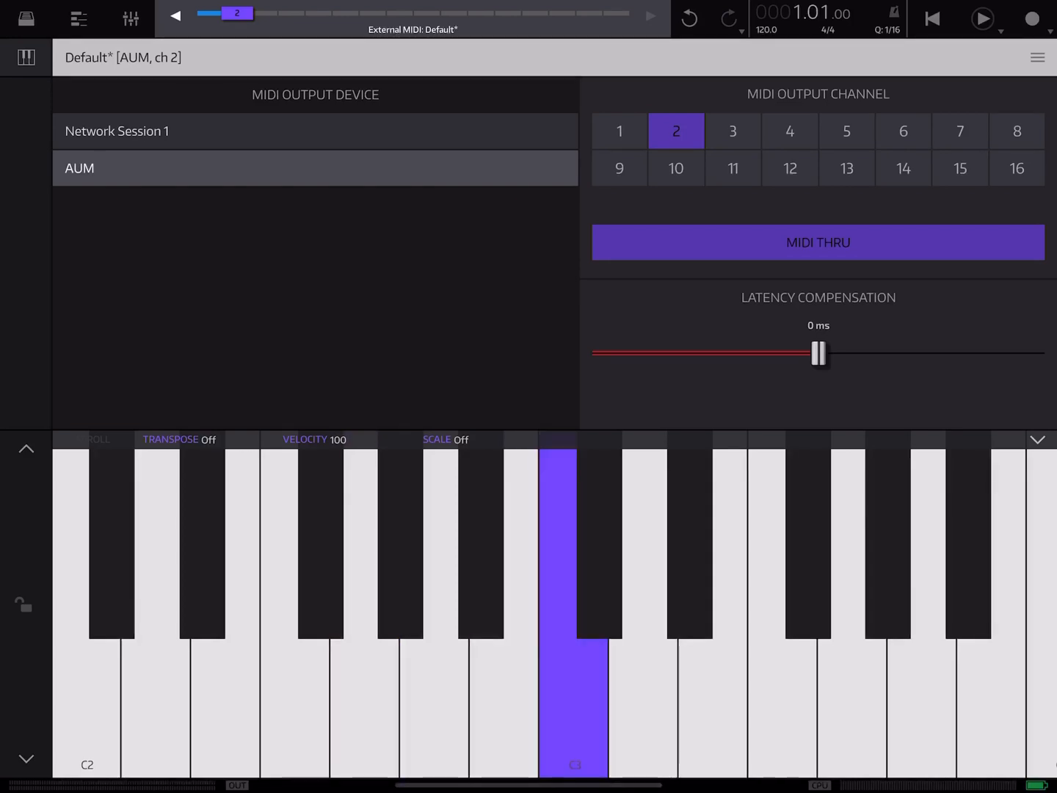
- Record note clips on both External MIDI tracks, each ending at bar 5
click(573, 712)
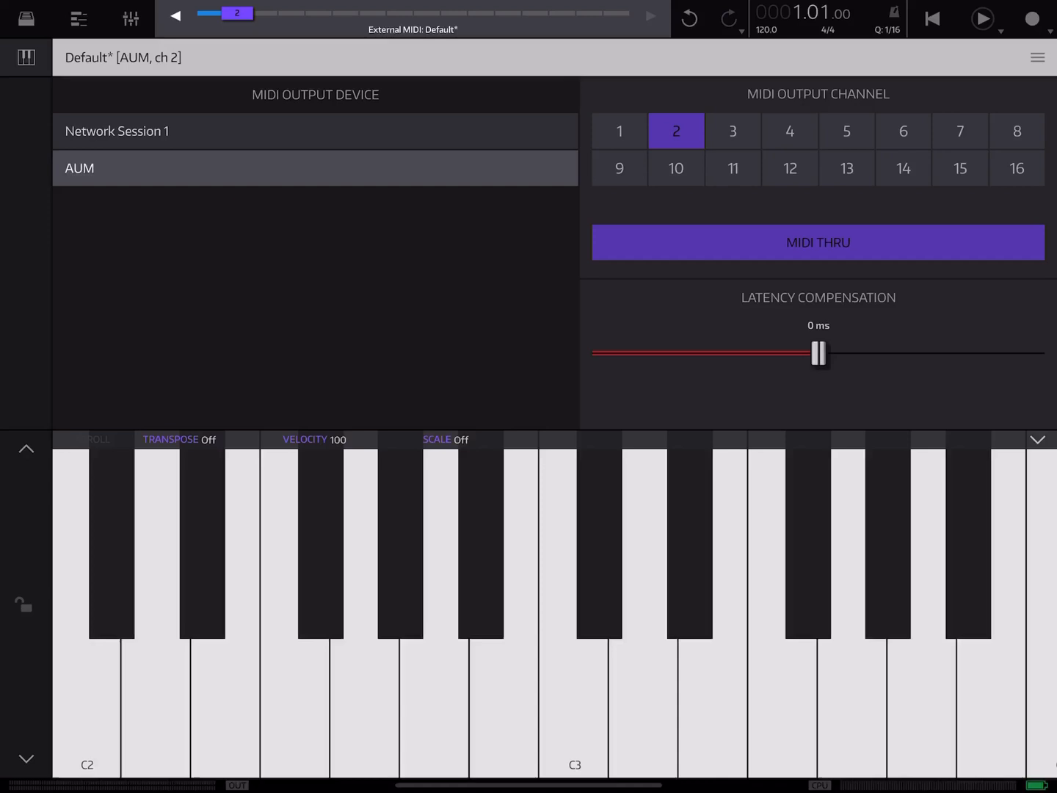
click(1027, 18)
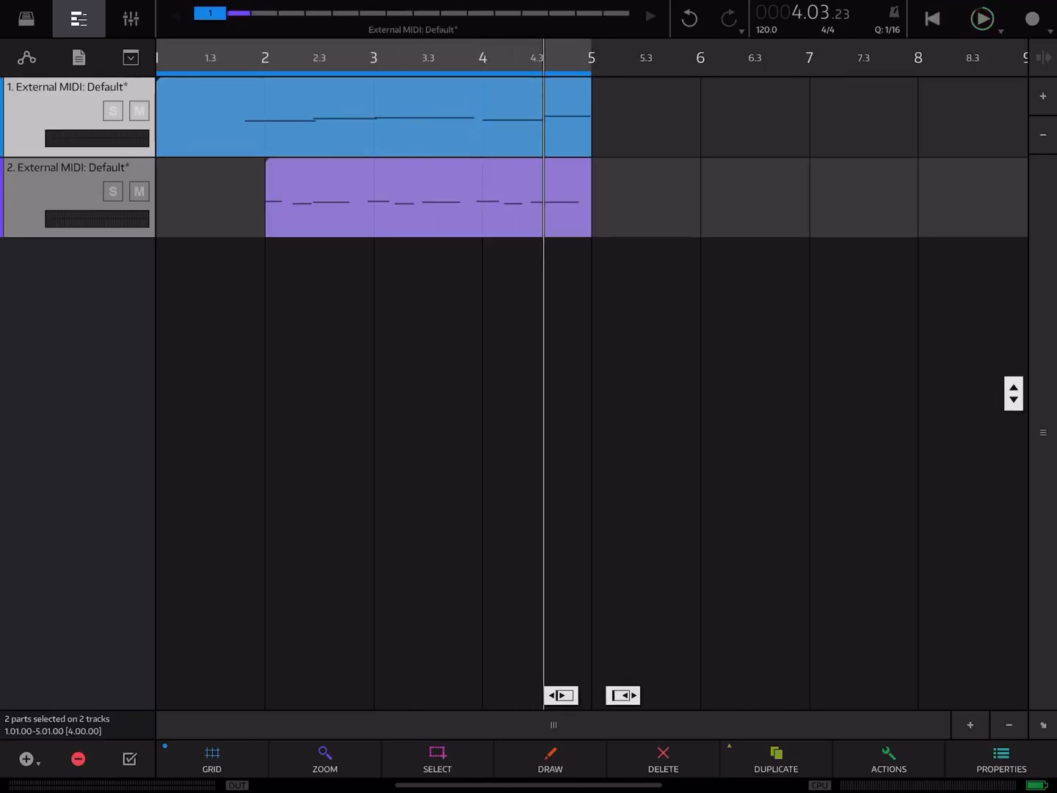
- Open the add-track options list
click(27, 759)
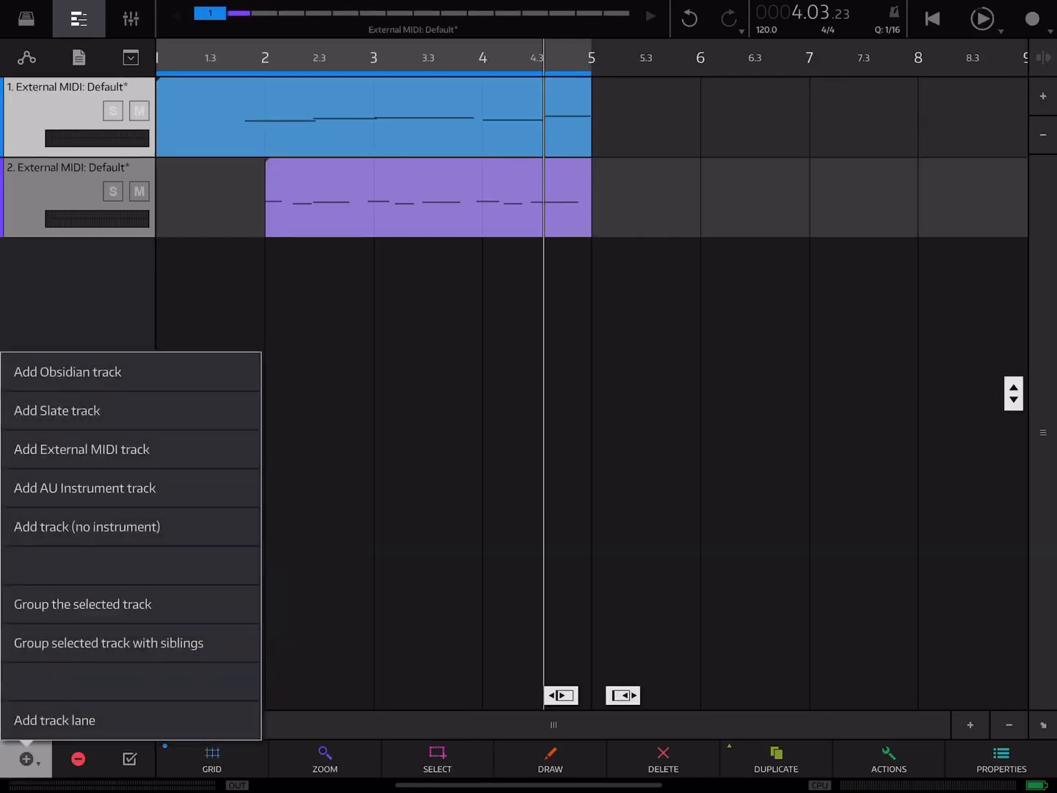